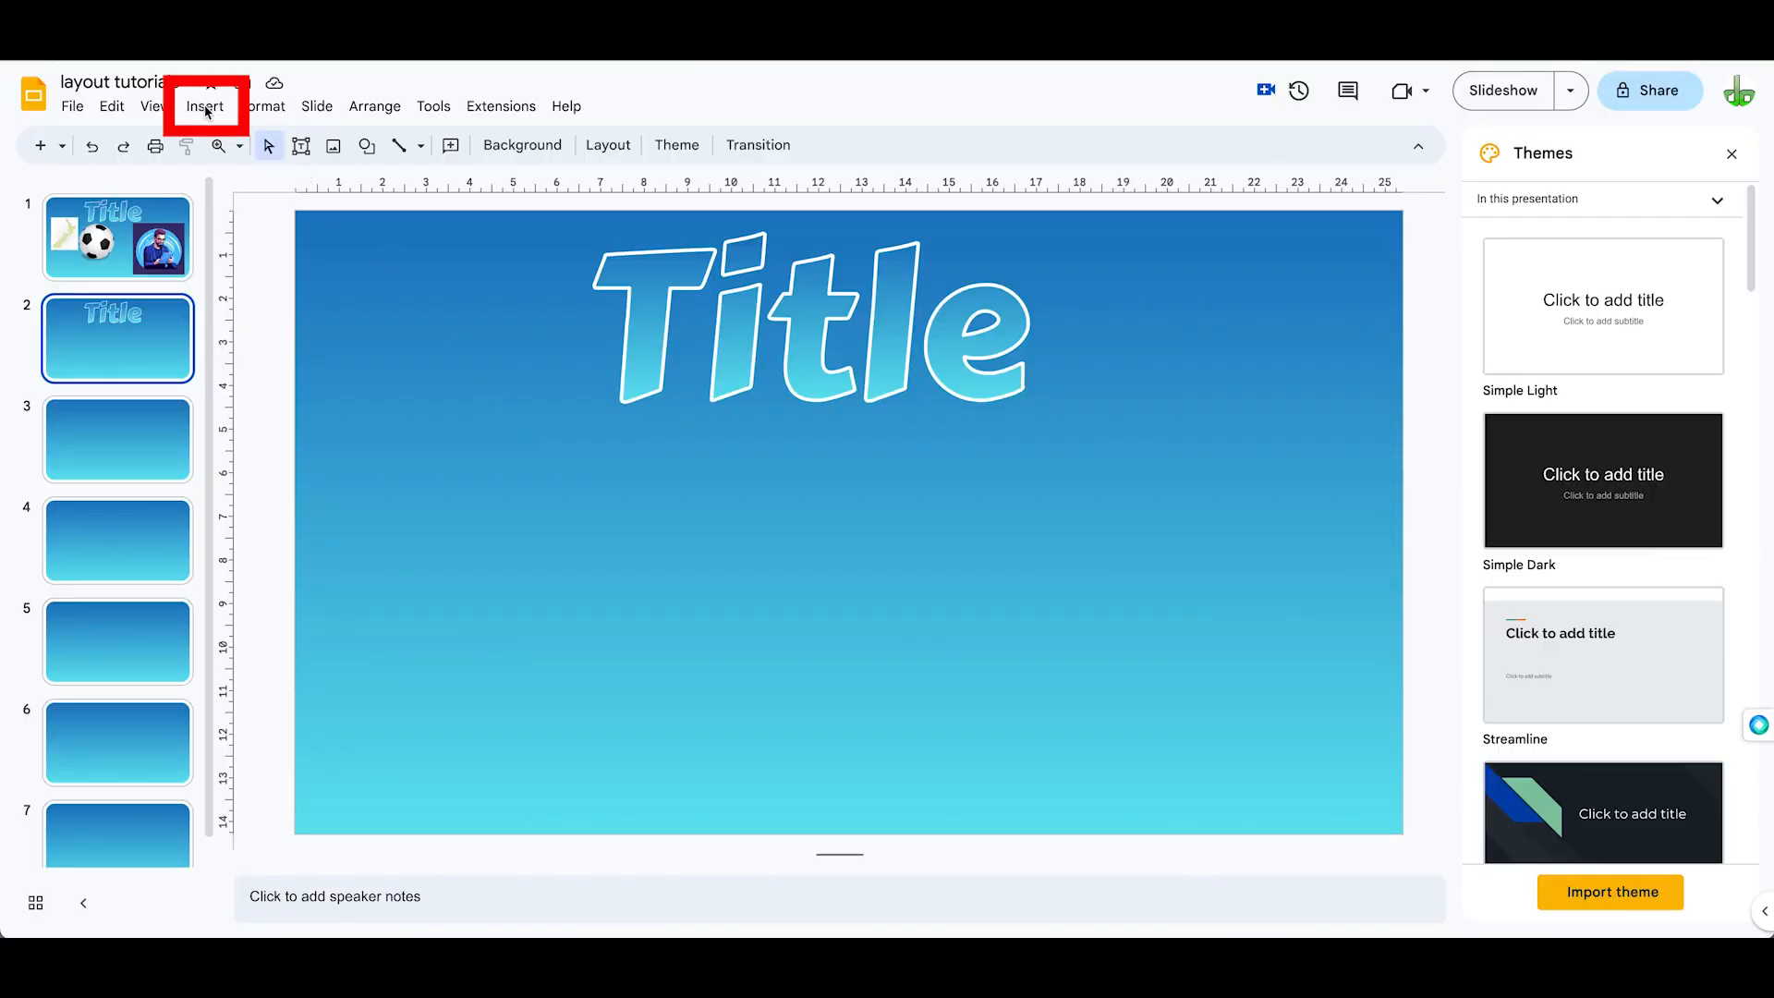
- Start a video insertion on slide 2 via Insert > Video
left_click(205, 105)
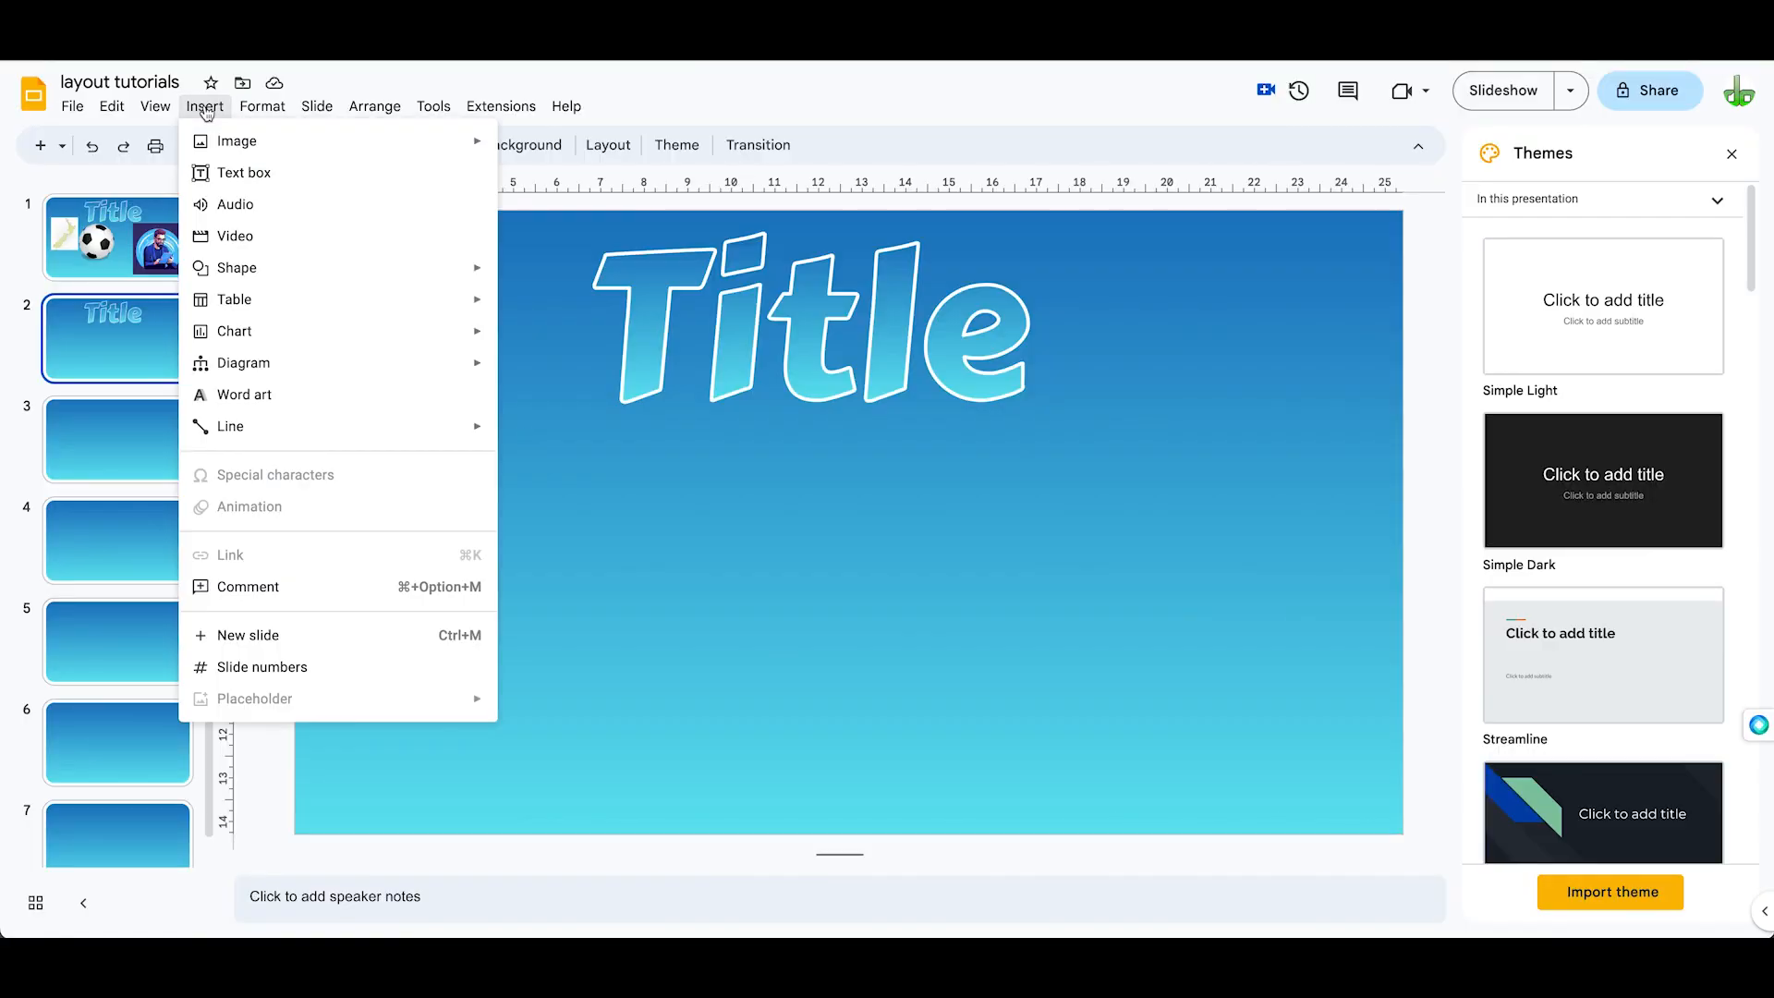
left_click(235, 235)
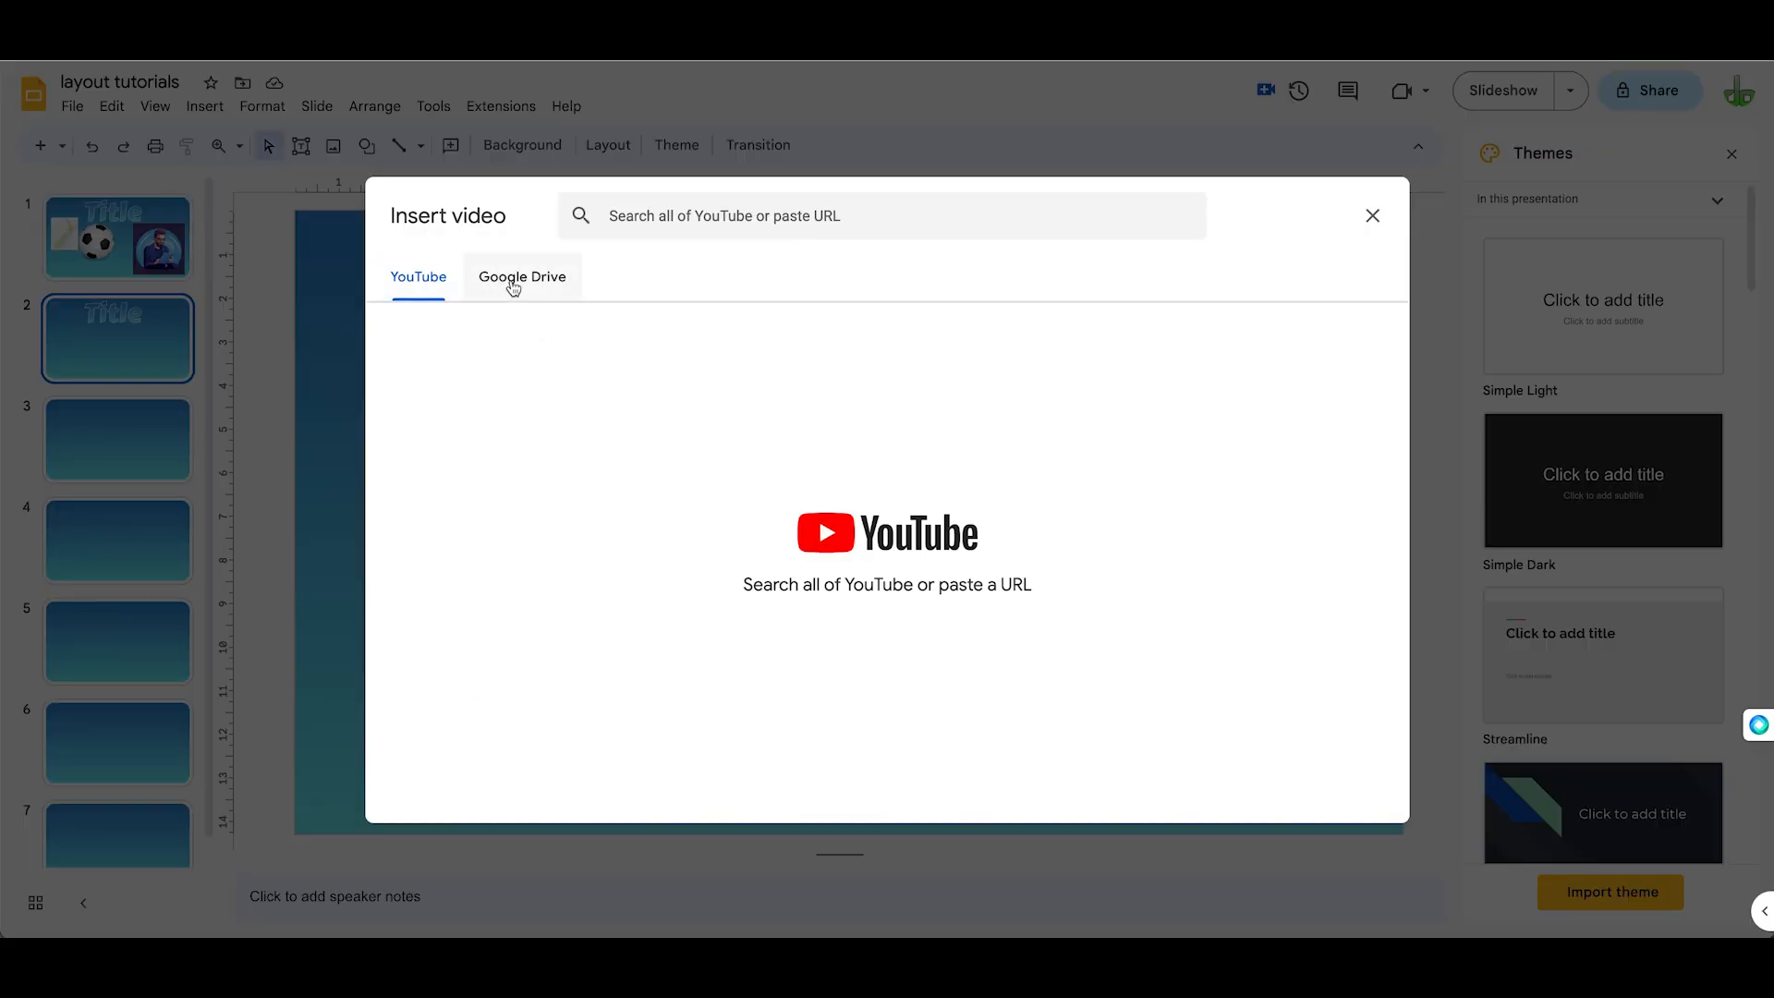
- Search YouTube for 'dakinane' and choose the Google Keep tutorial result
left_click(883, 216)
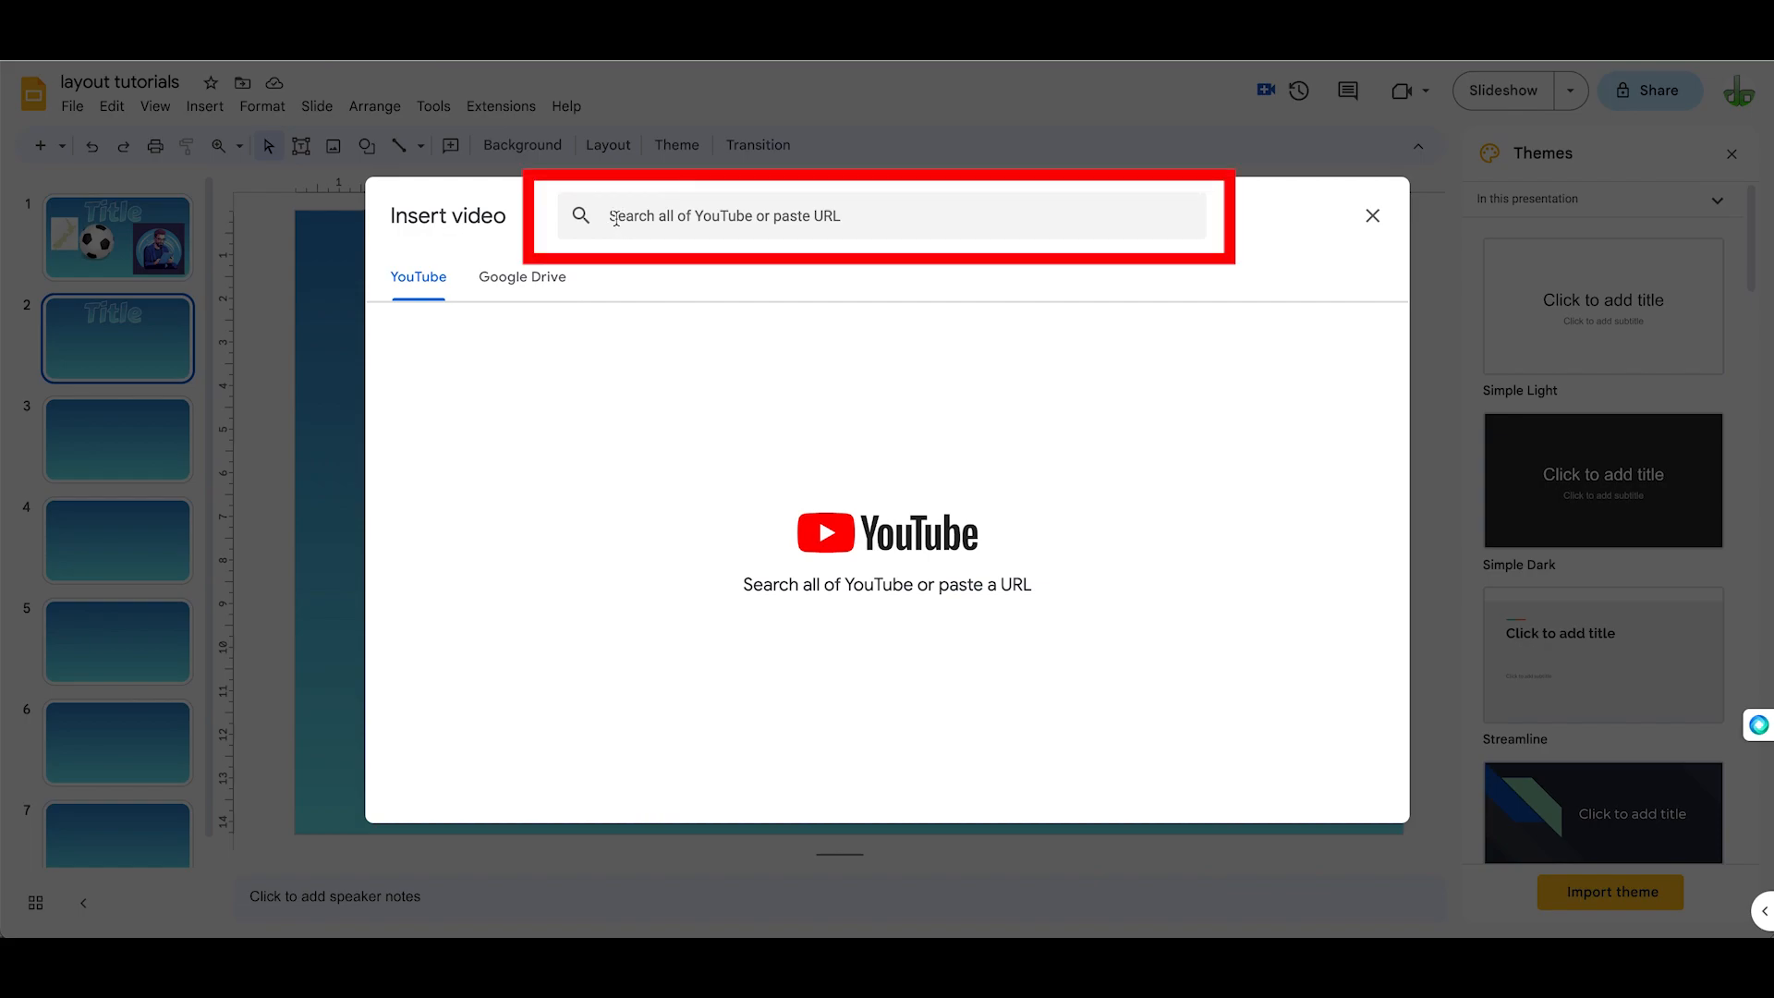
mouse_move(592, 224)
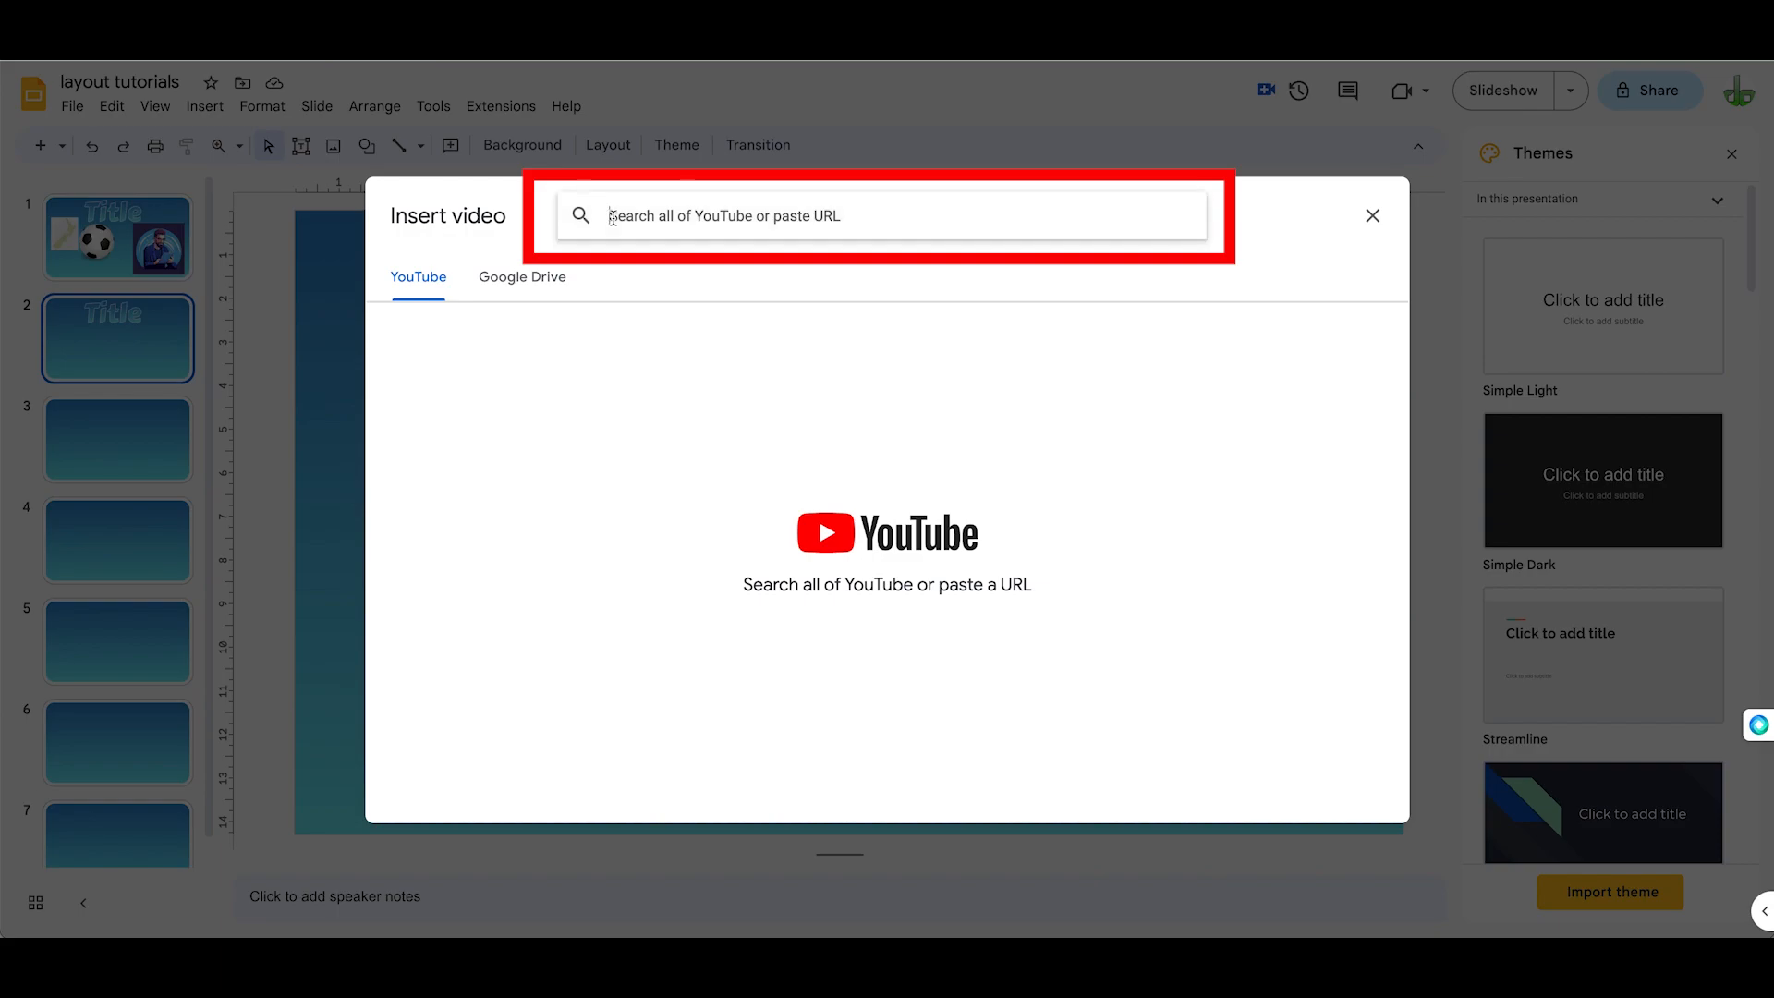
type("dakinane")
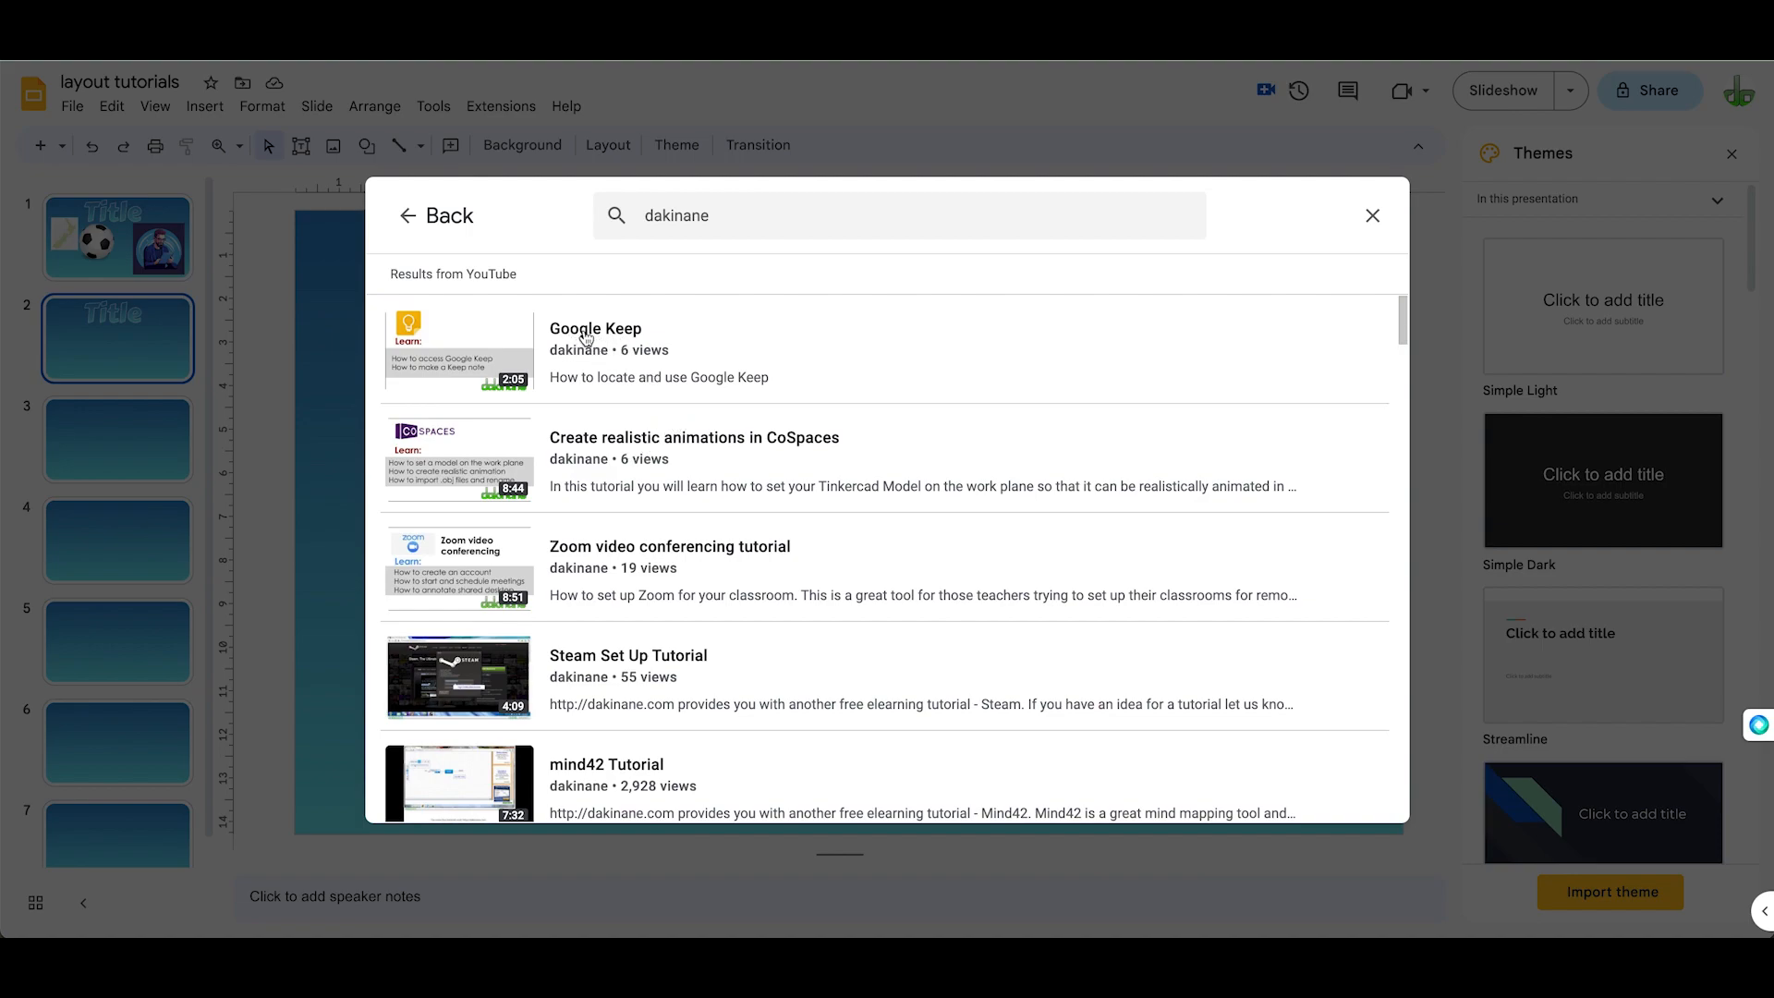
left_click(593, 351)
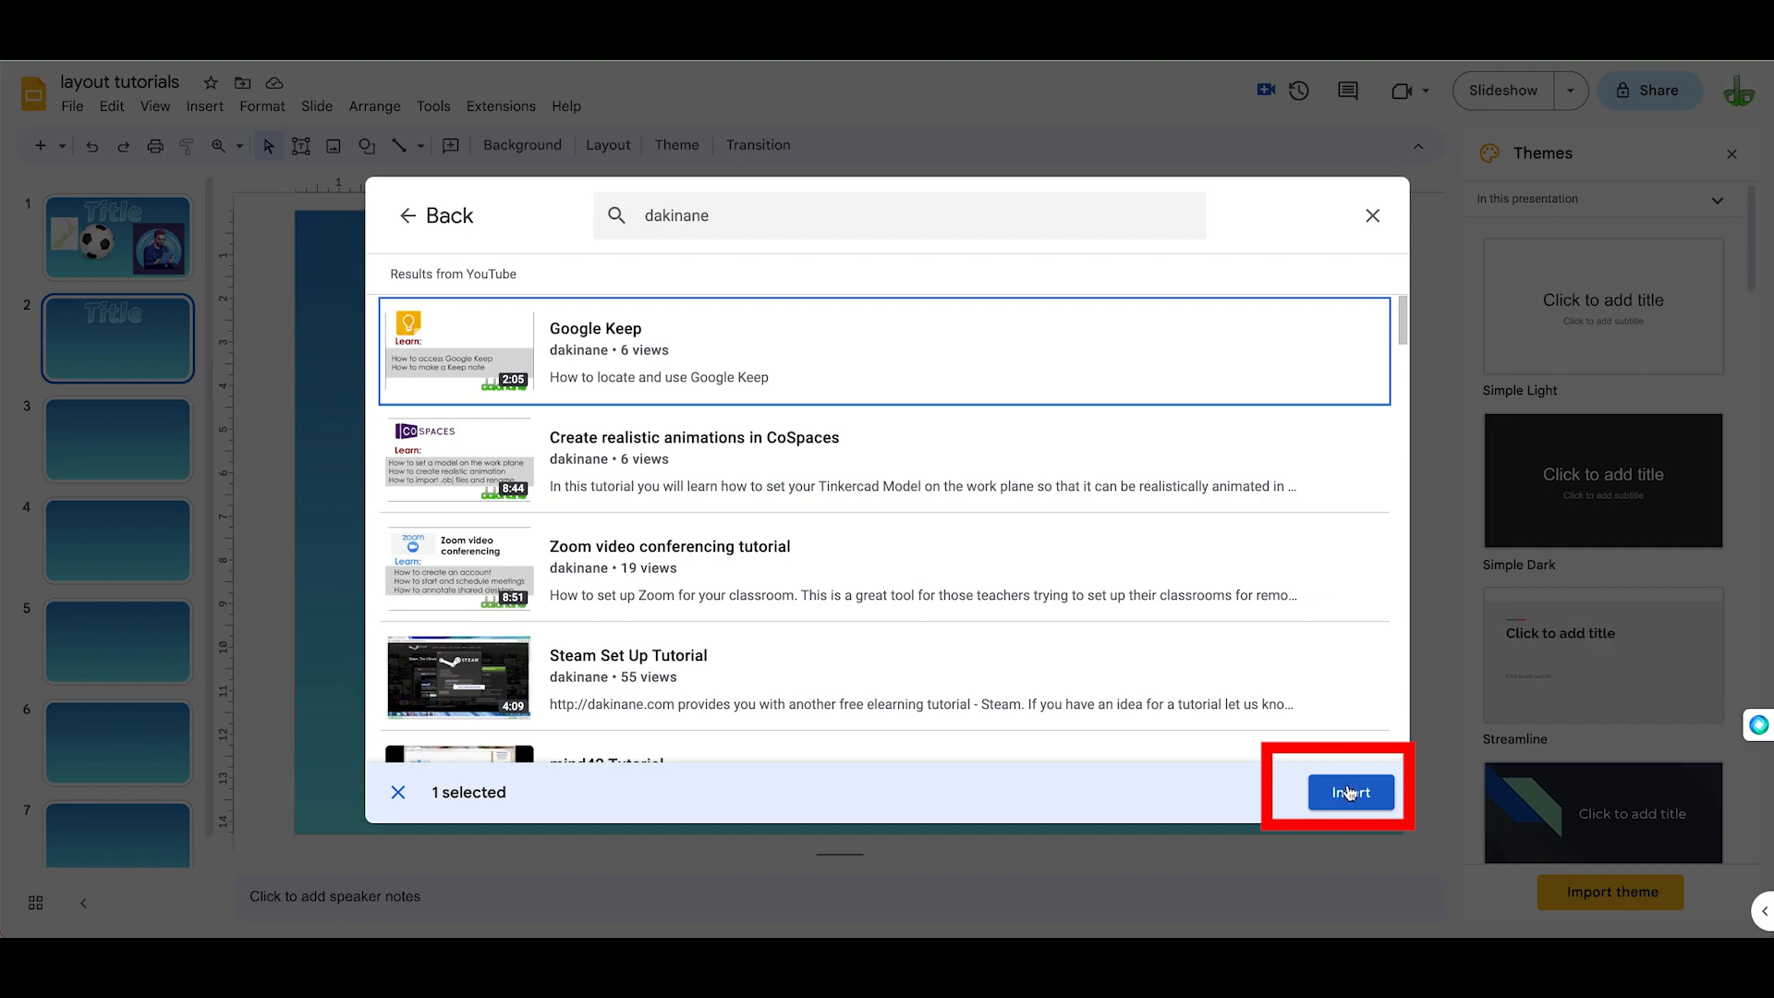
- Insert the Google Keep video, move it lower on slide 2, and choose its playback start mode
left_click(1349, 792)
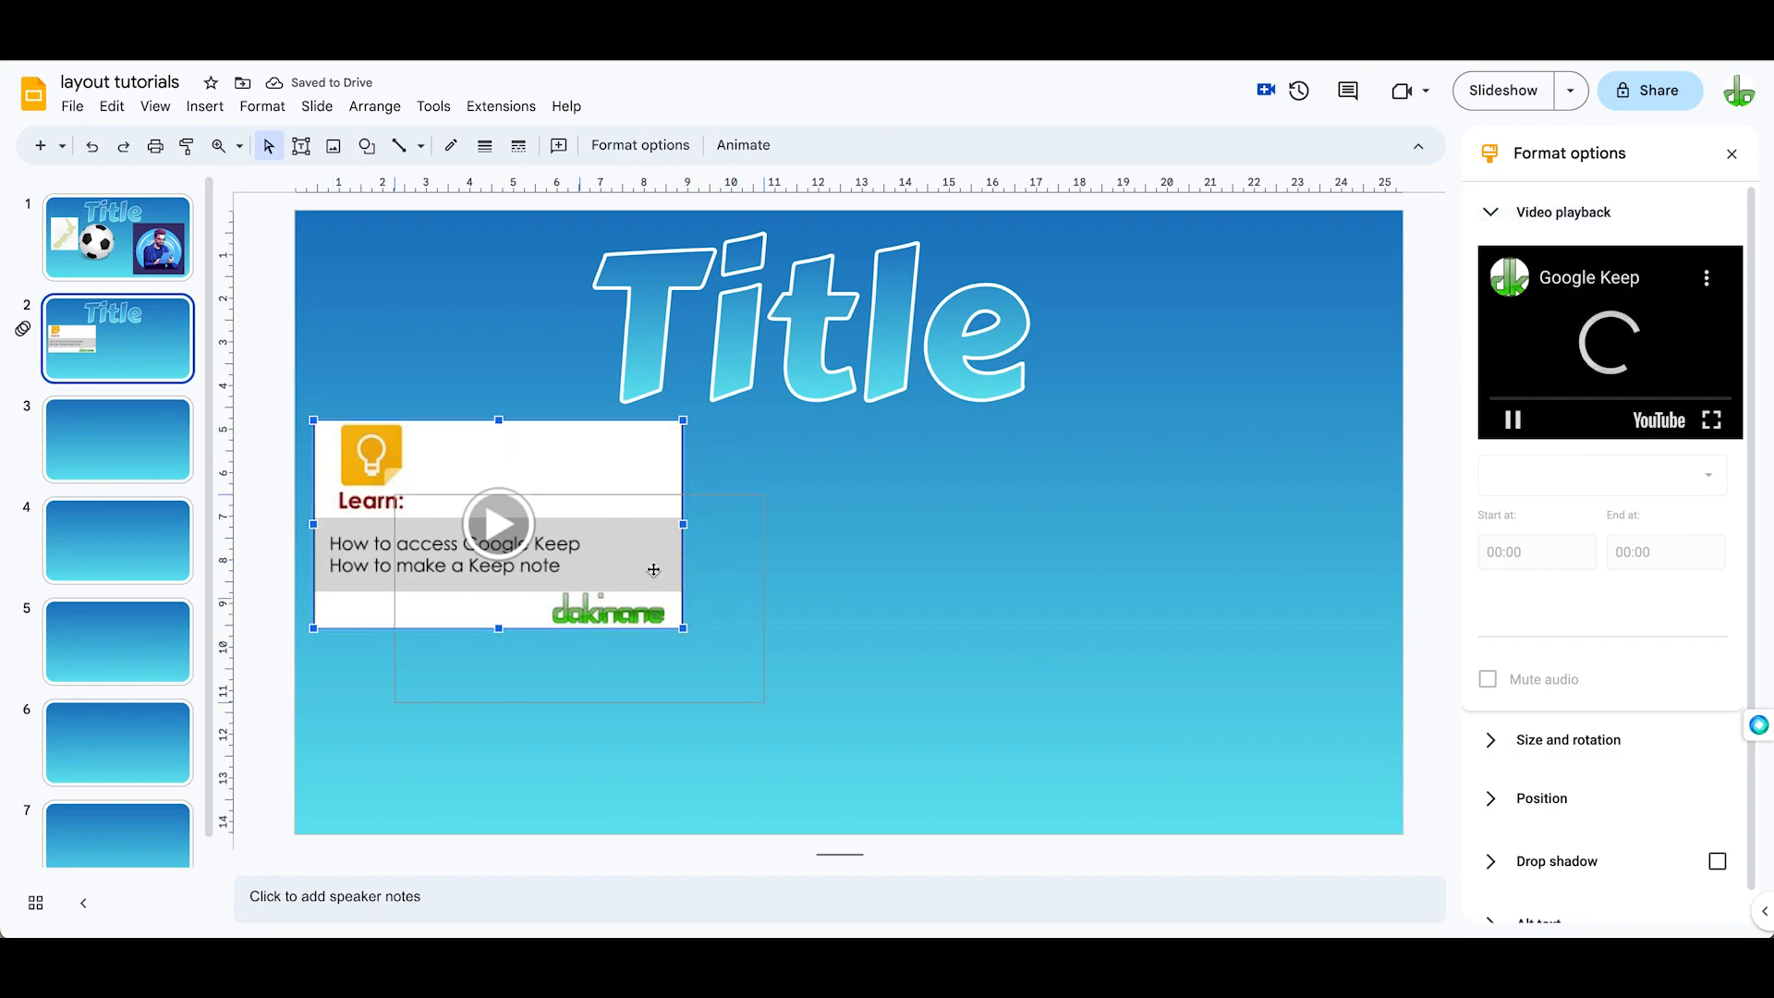
left_click_drag(497, 521, 578, 597)
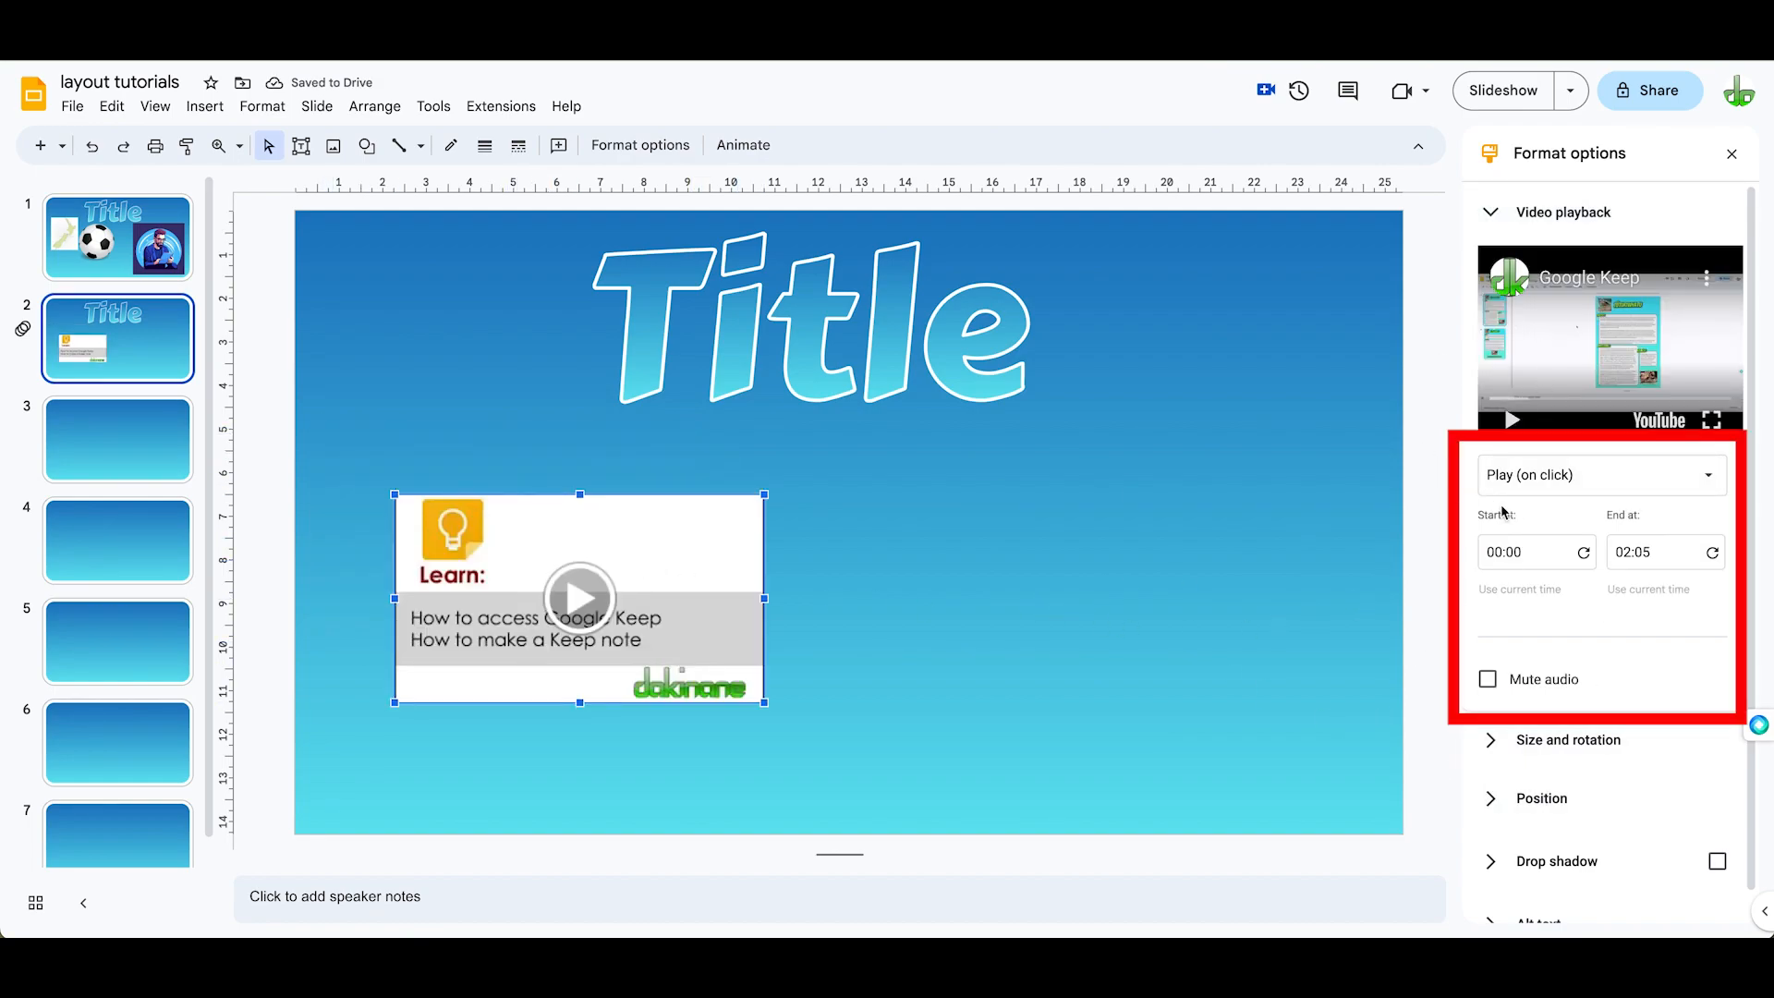
left_click(1599, 475)
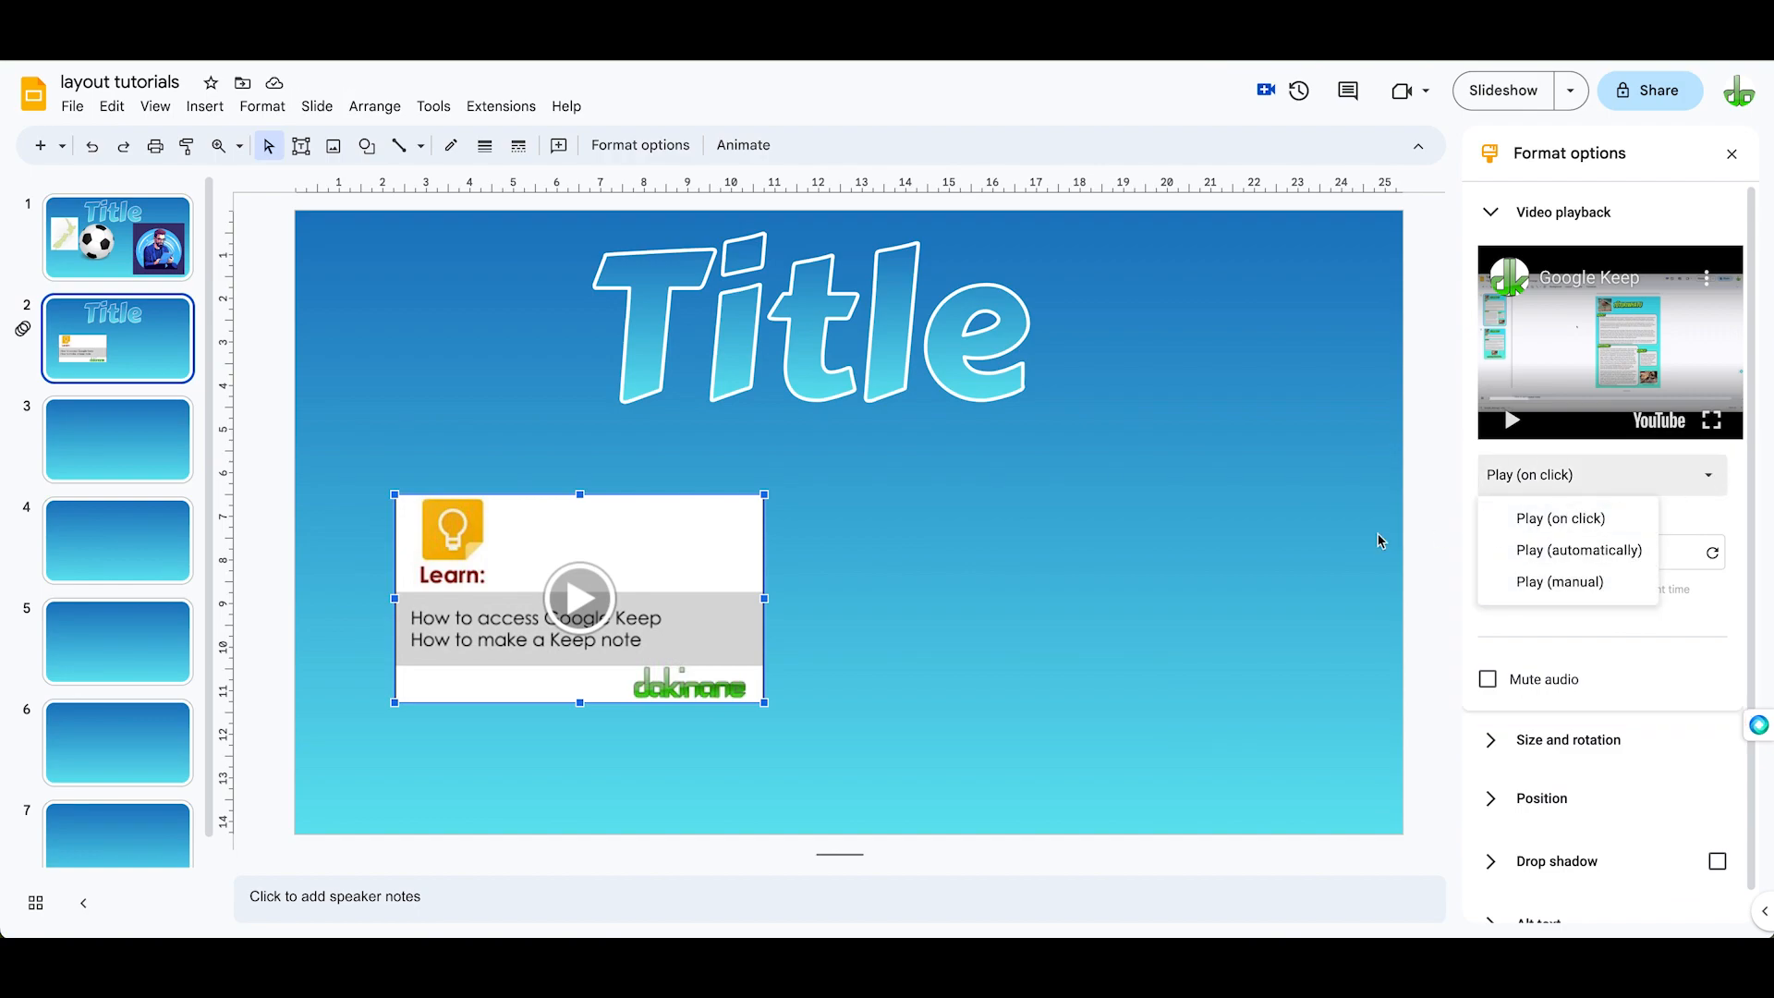
left_click(963, 503)
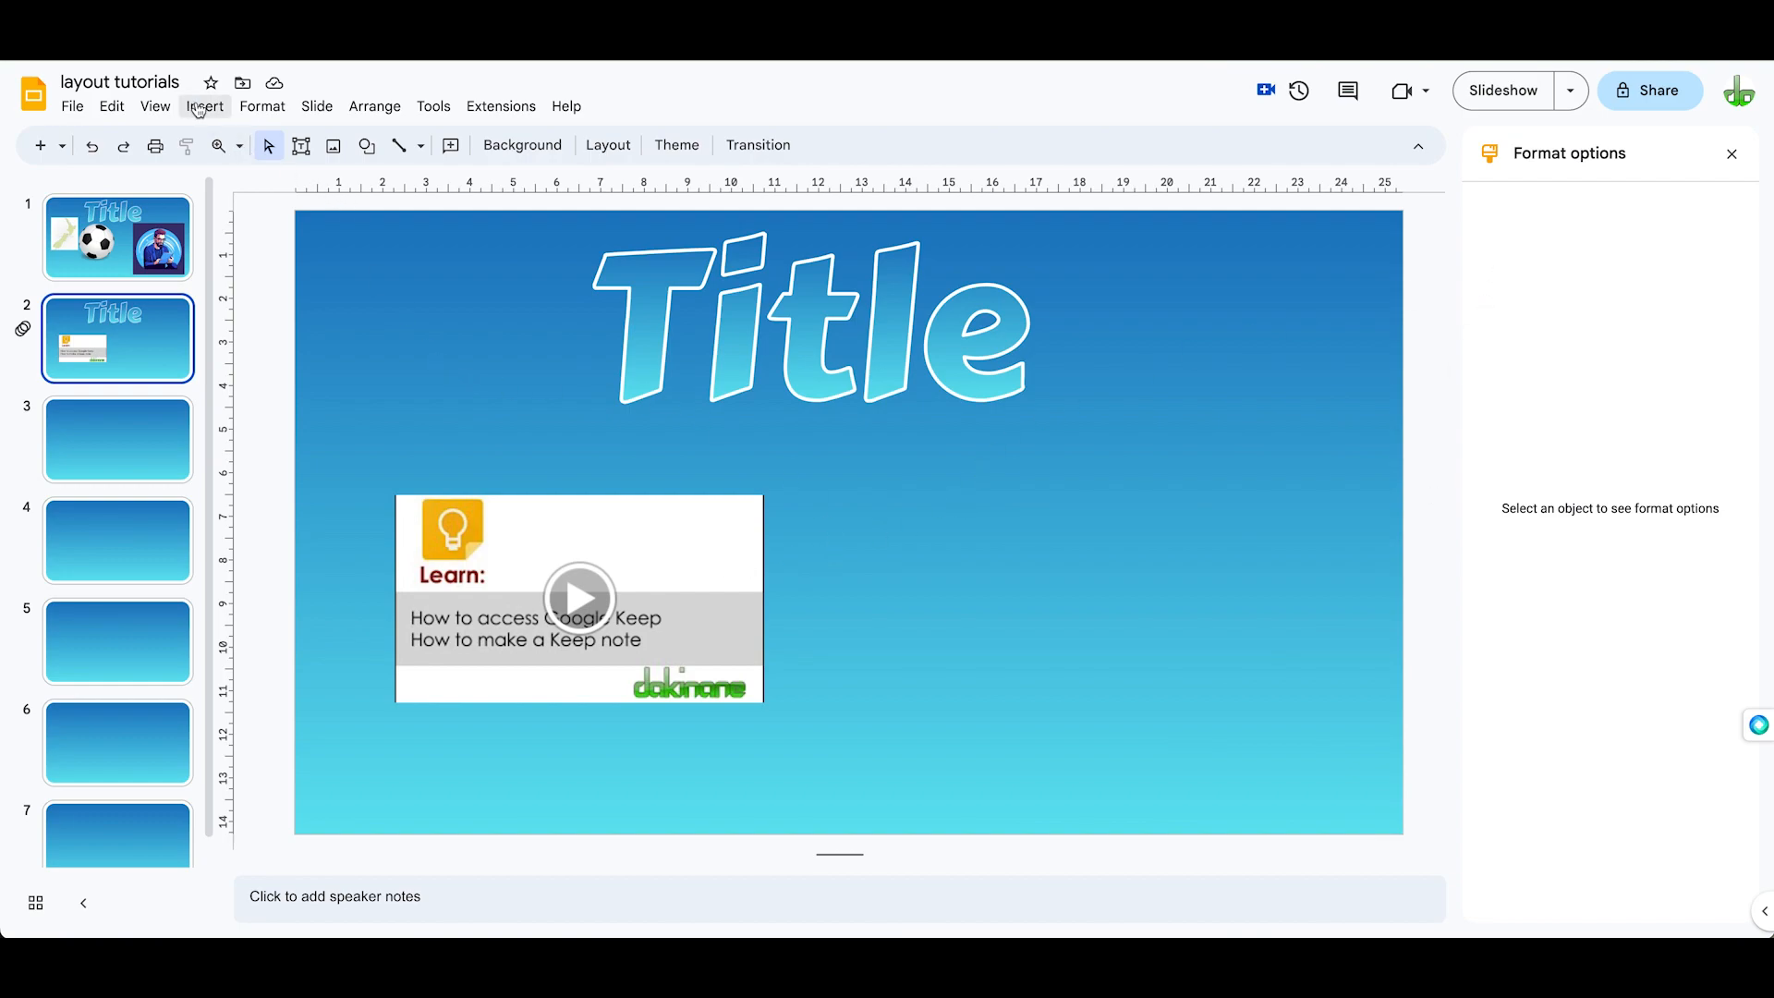
- Begin a second video insert and browse Recent Google Drive videos, showing Slide39video.mp4
left_click(205, 106)
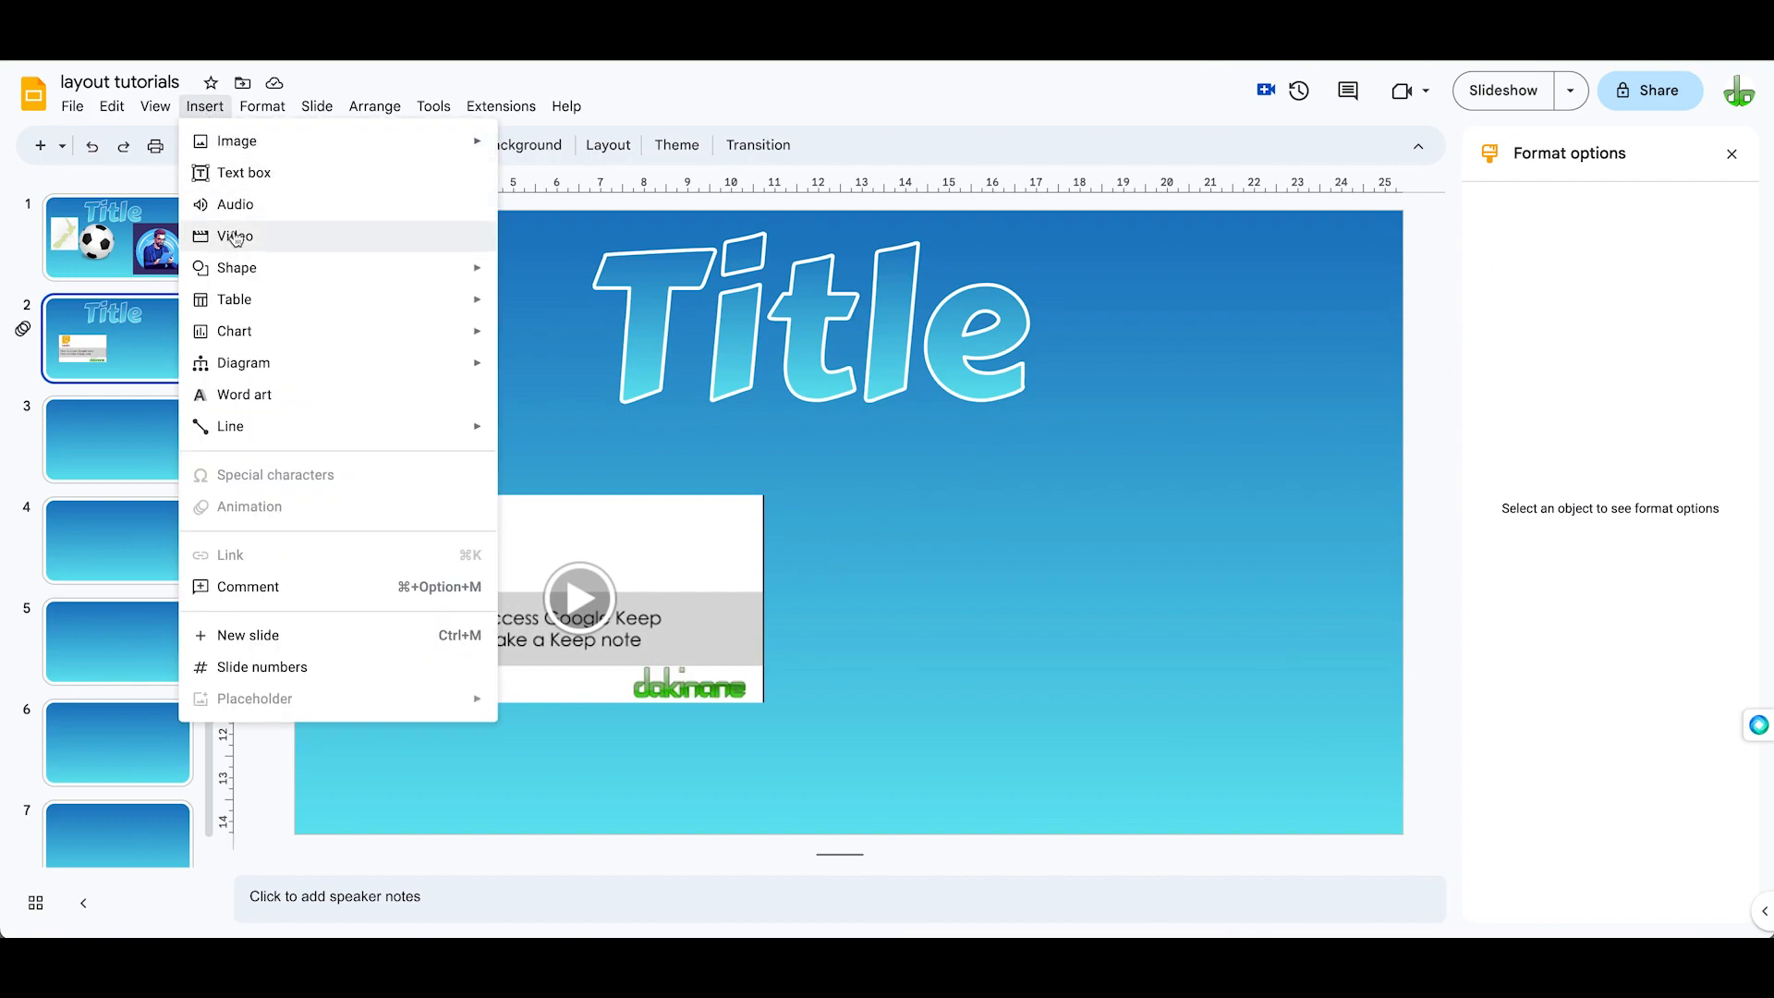
left_click(235, 235)
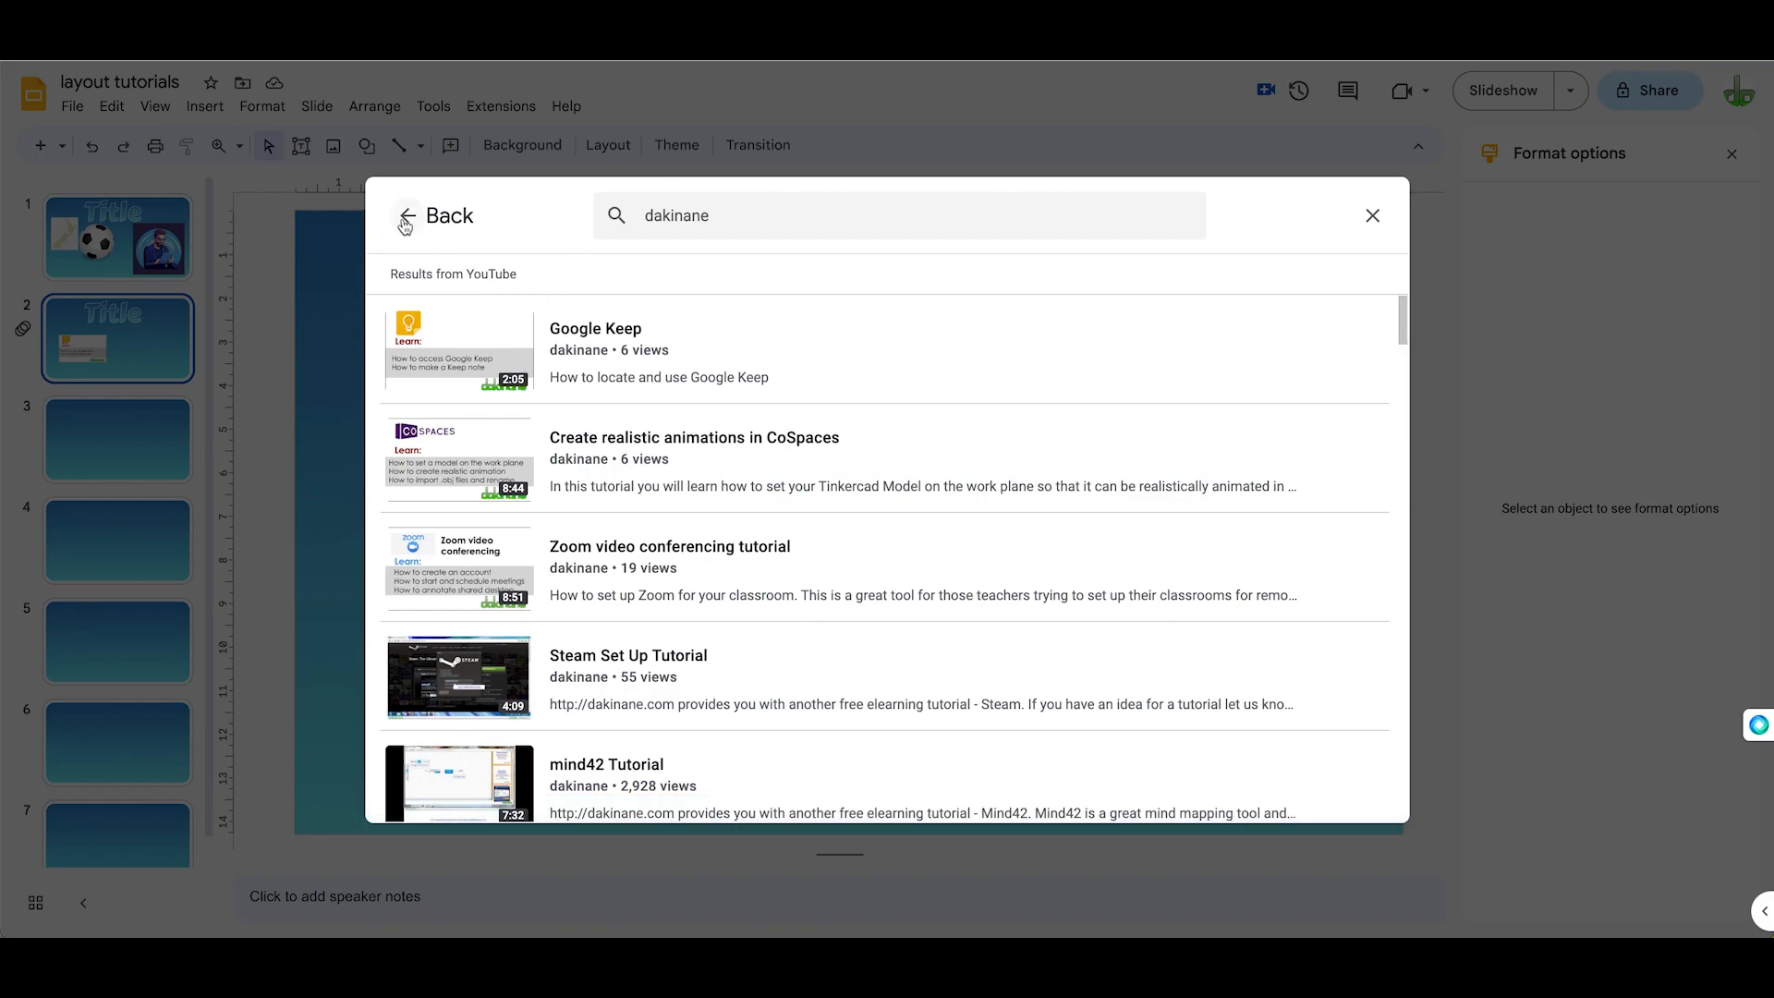
left_click(521, 275)
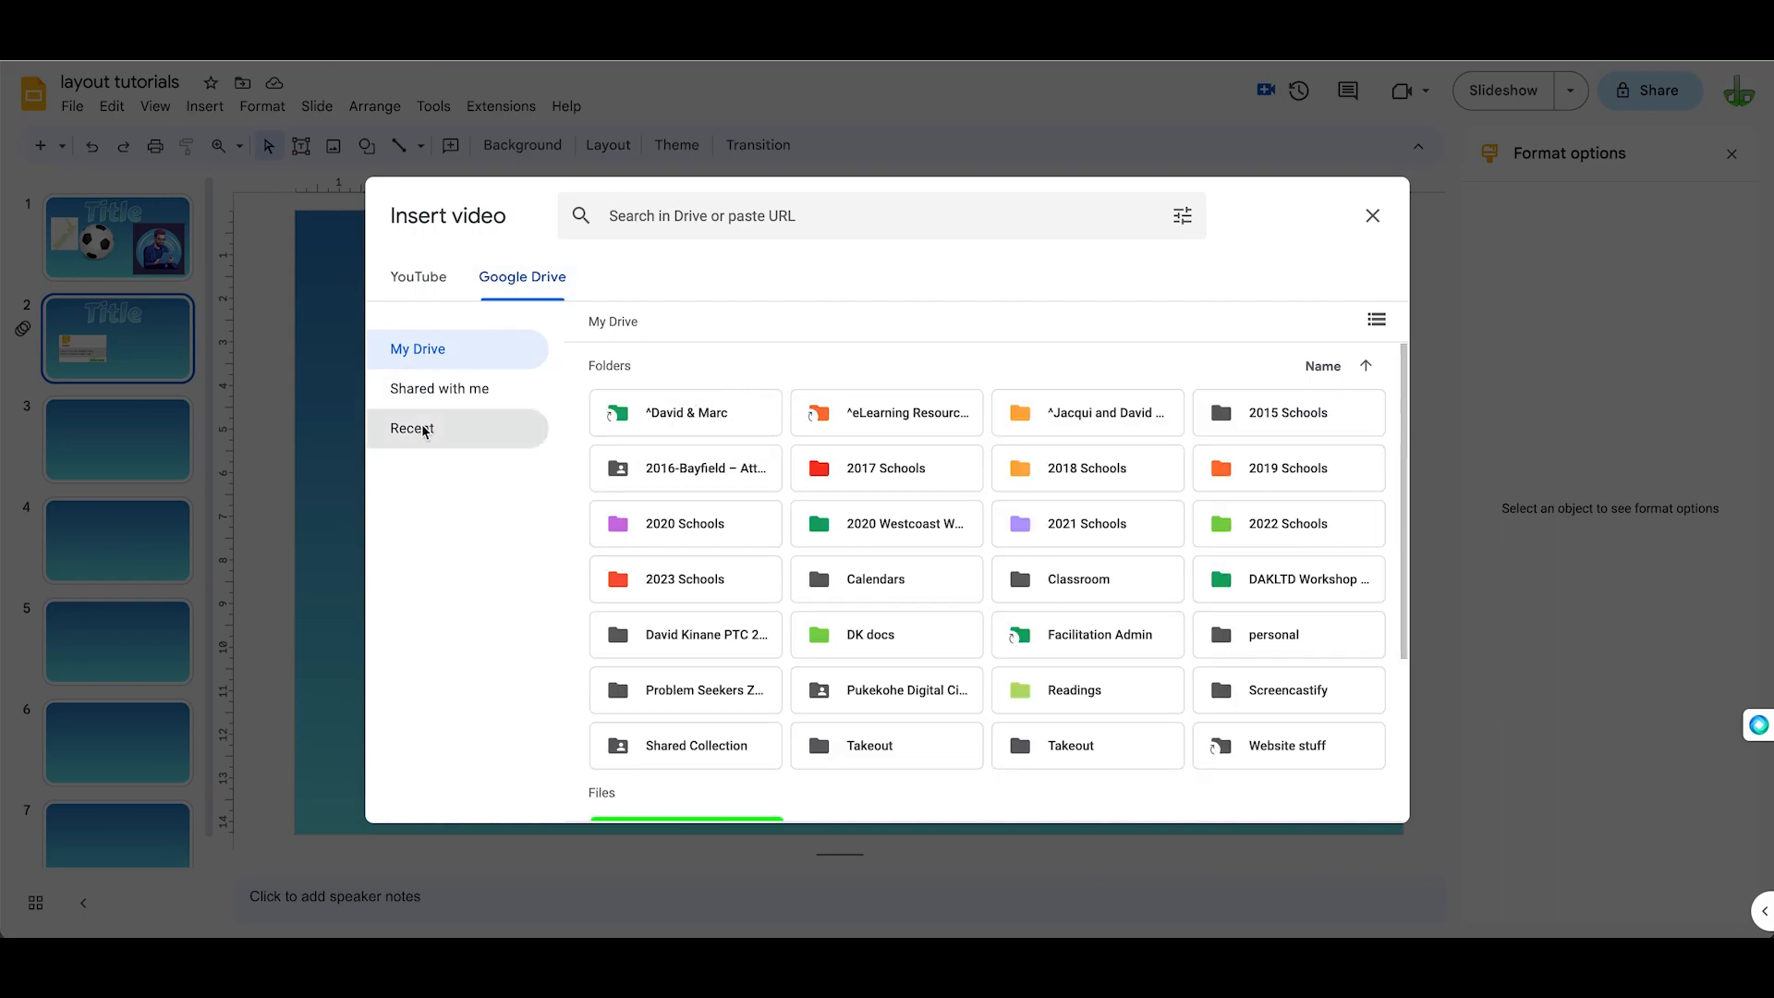
left_click(412, 427)
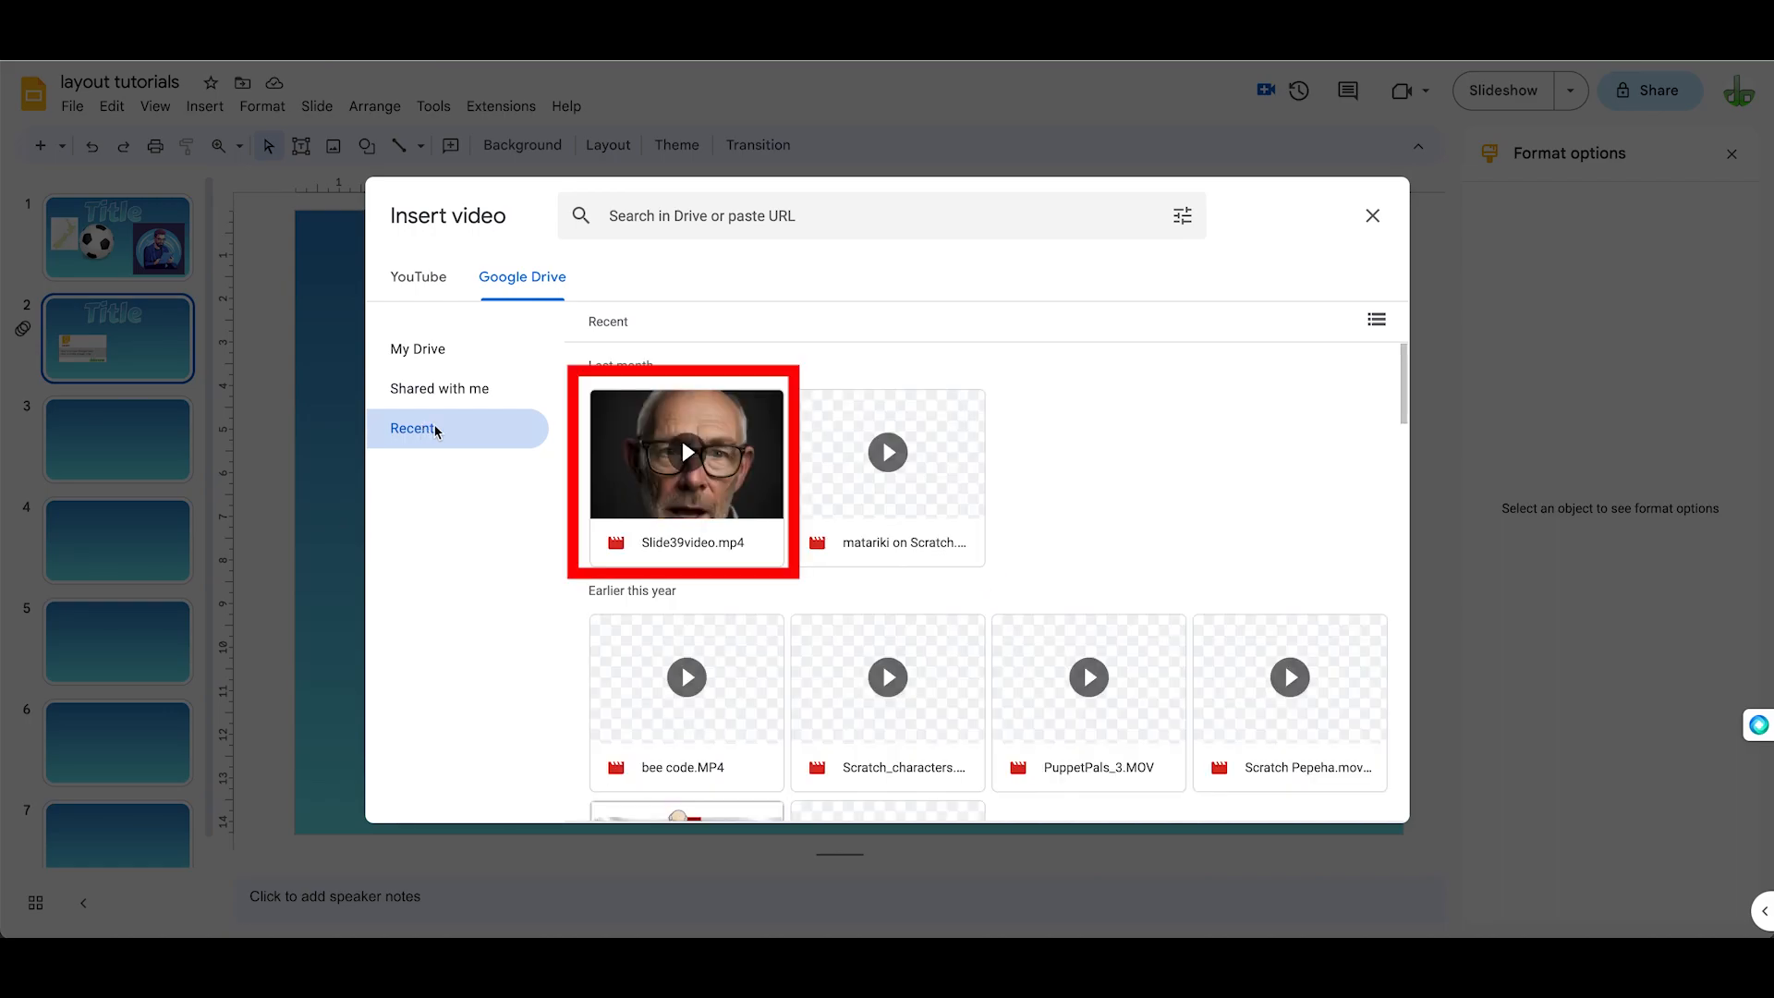